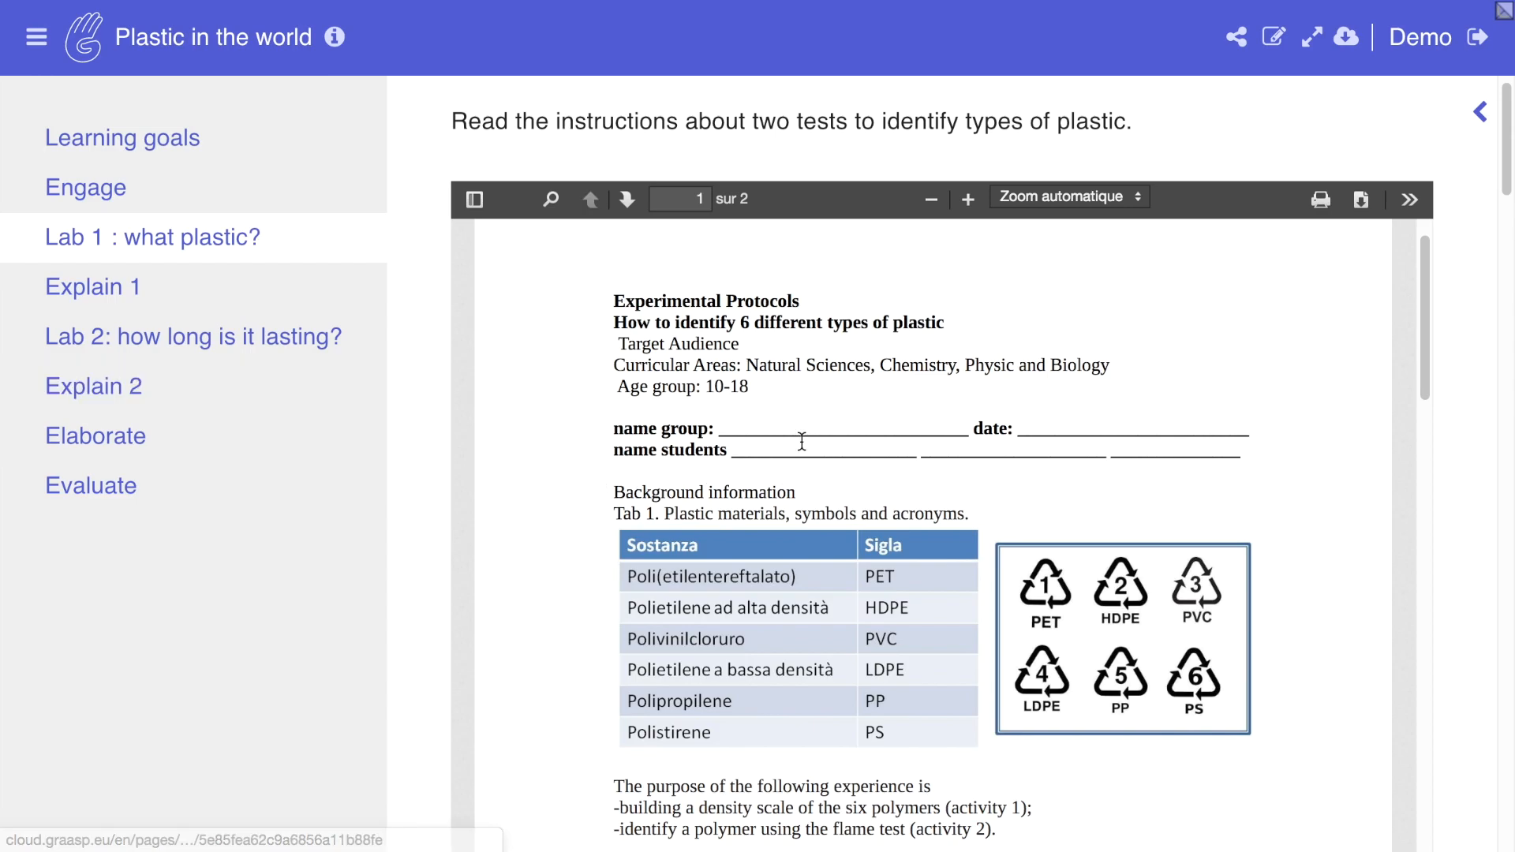
- Move from the plastic-testing protocol PDF to the embedded article on essential plastics
click(86, 188)
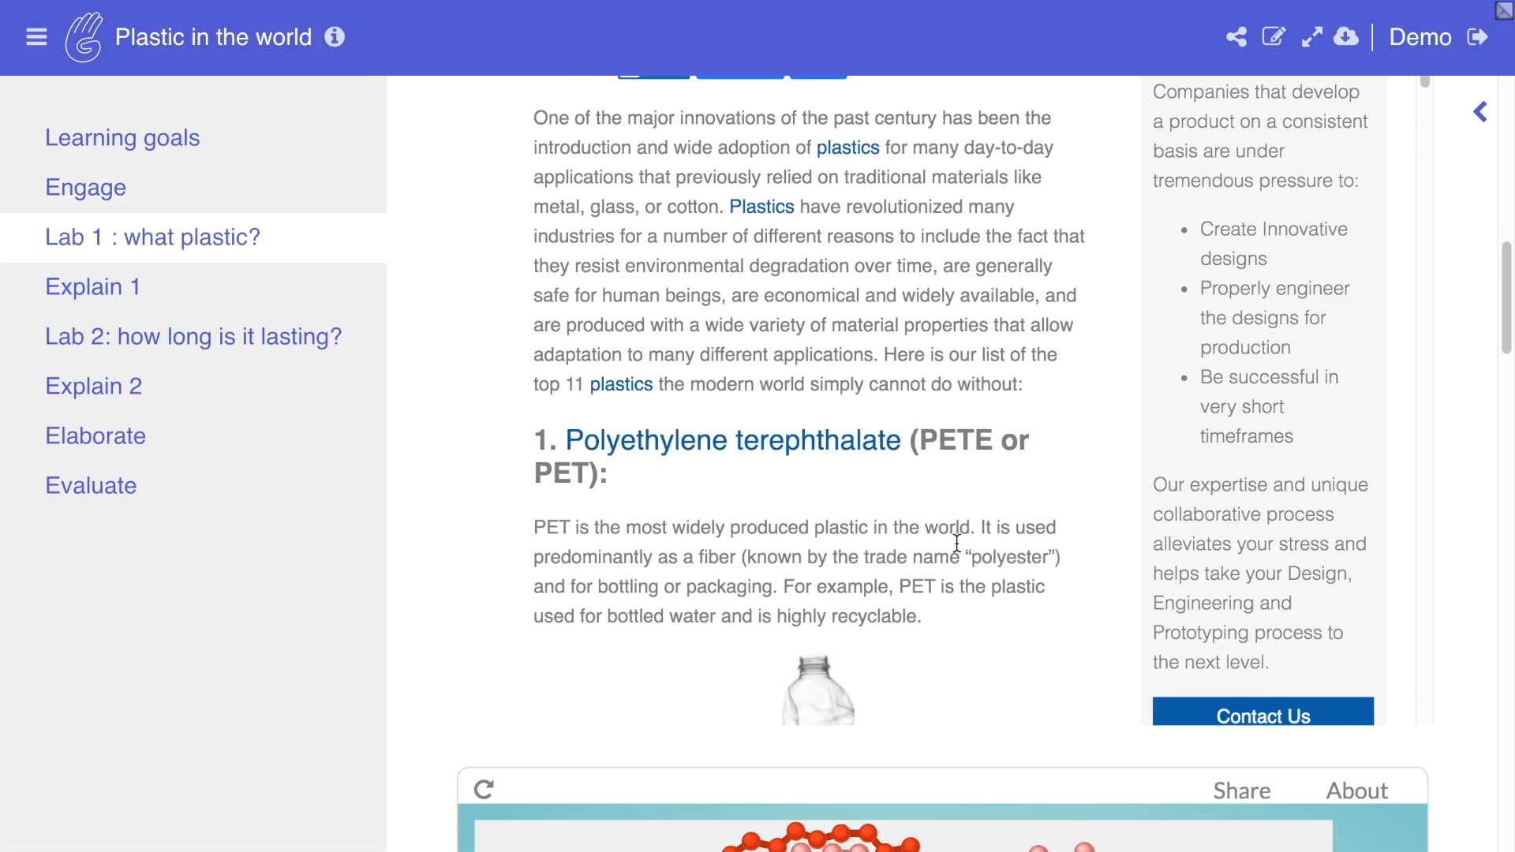
- Start a sinking-plastics answer with 'My', browse the Quiz and Name The Frame app, and reach login
scroll(down, 3)
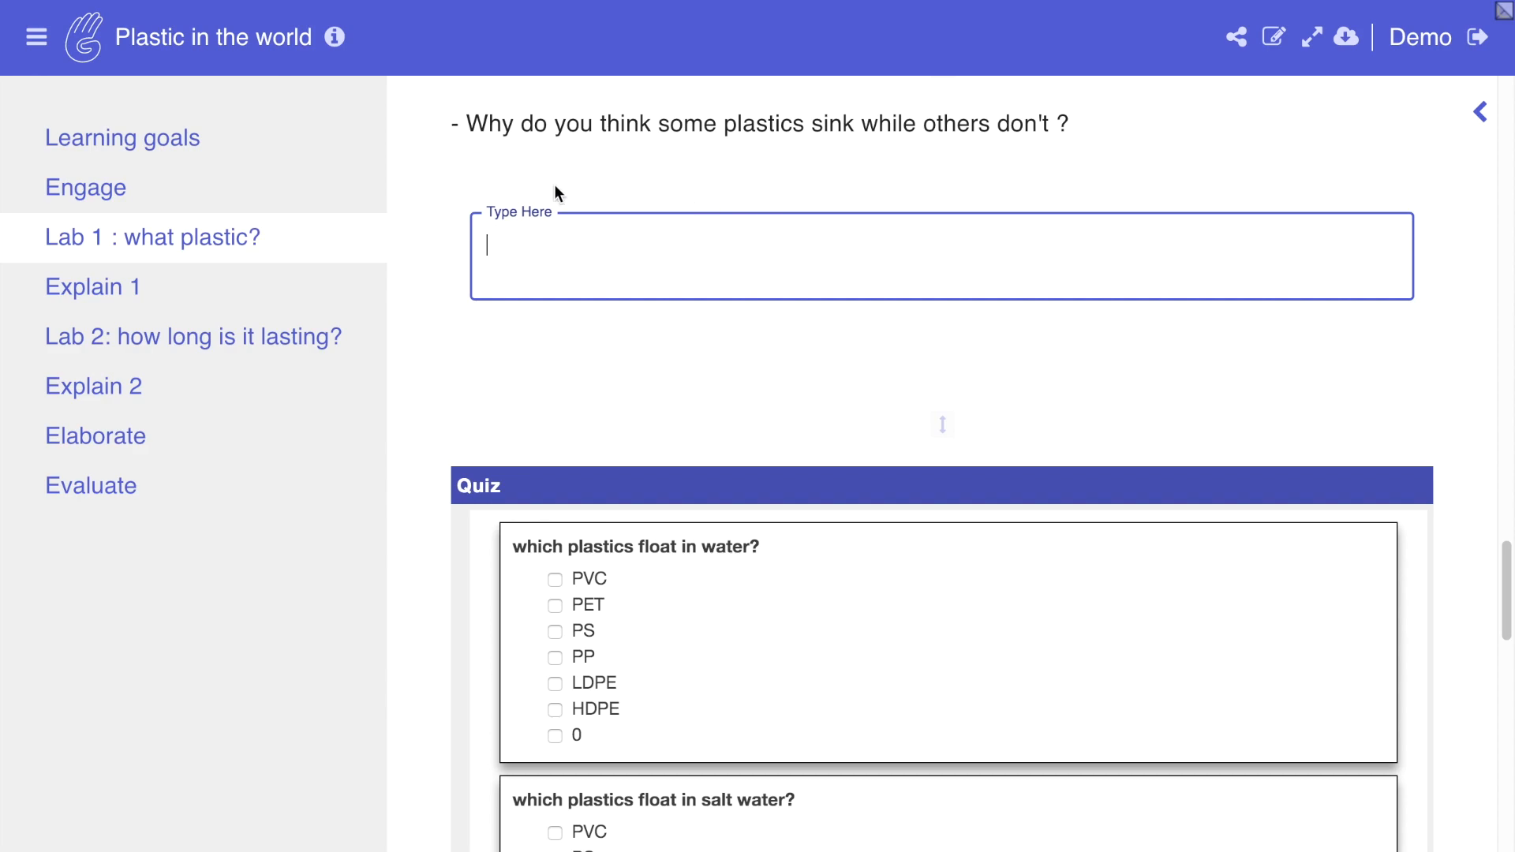
text(My)
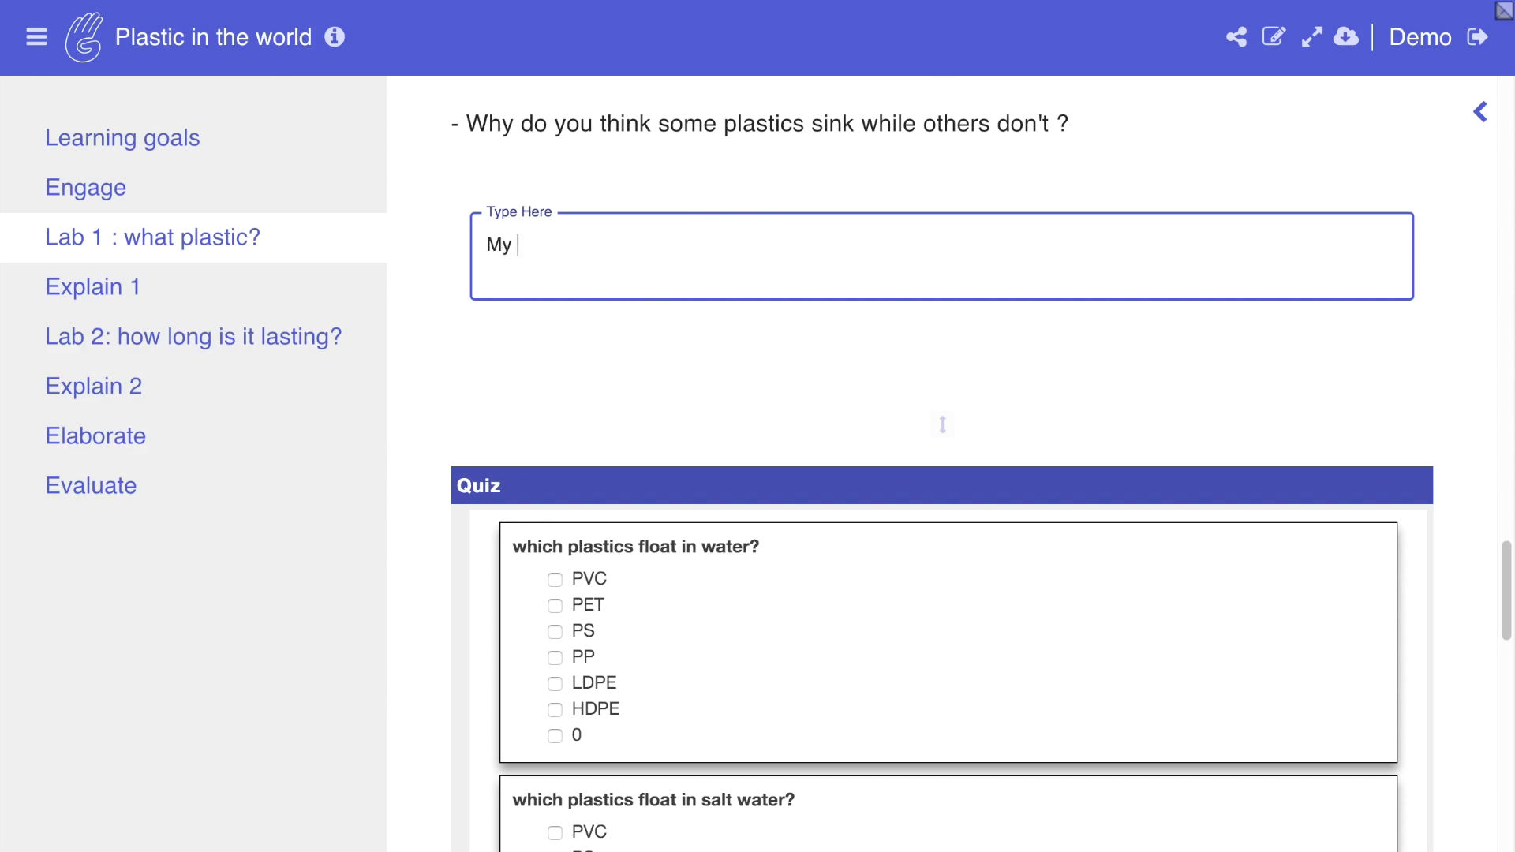
scroll(down, 3)
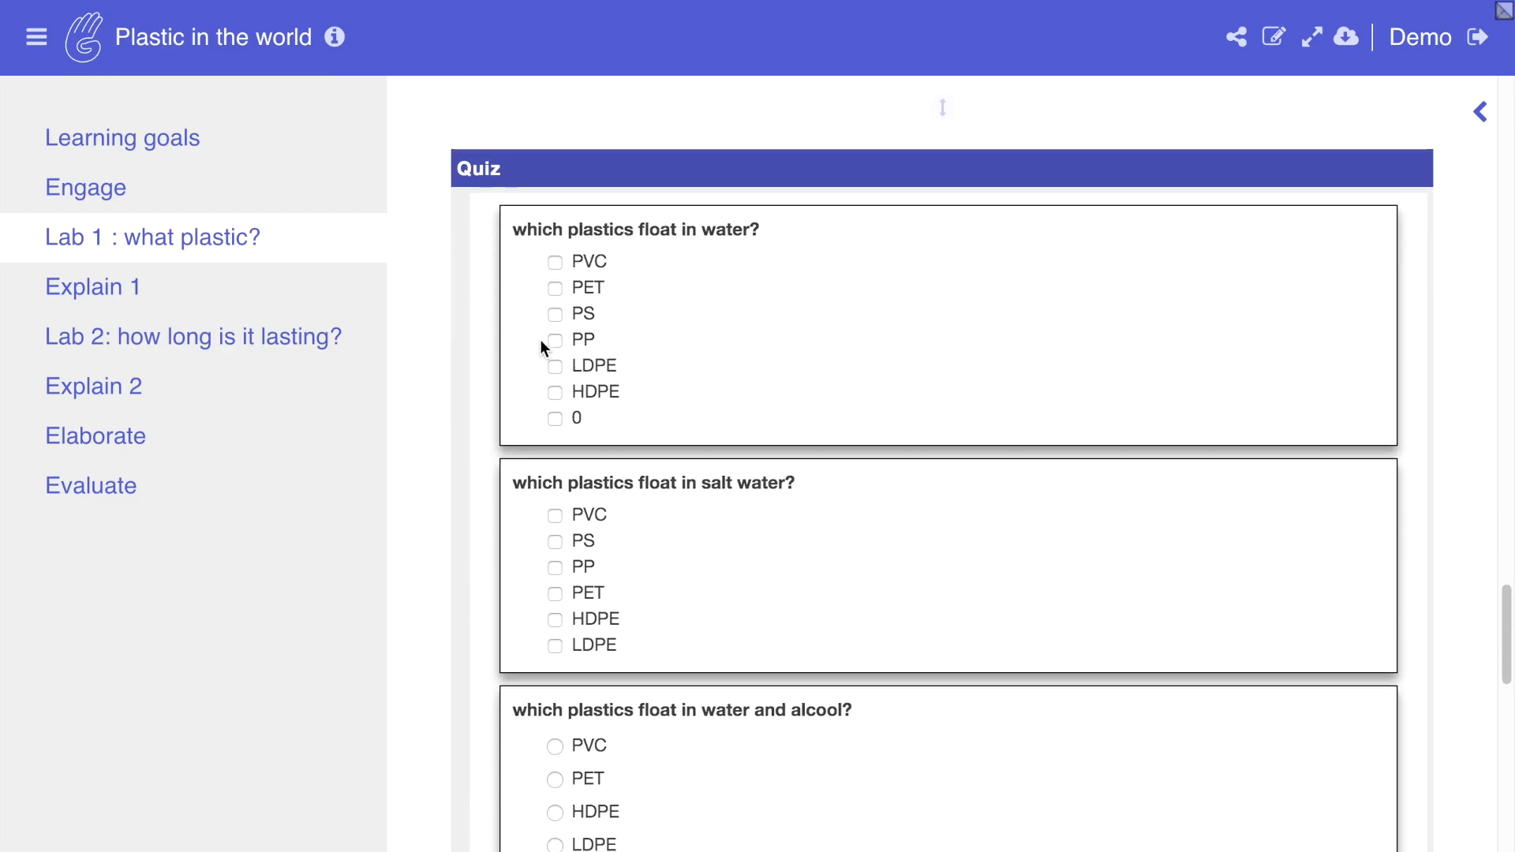
click(93, 285)
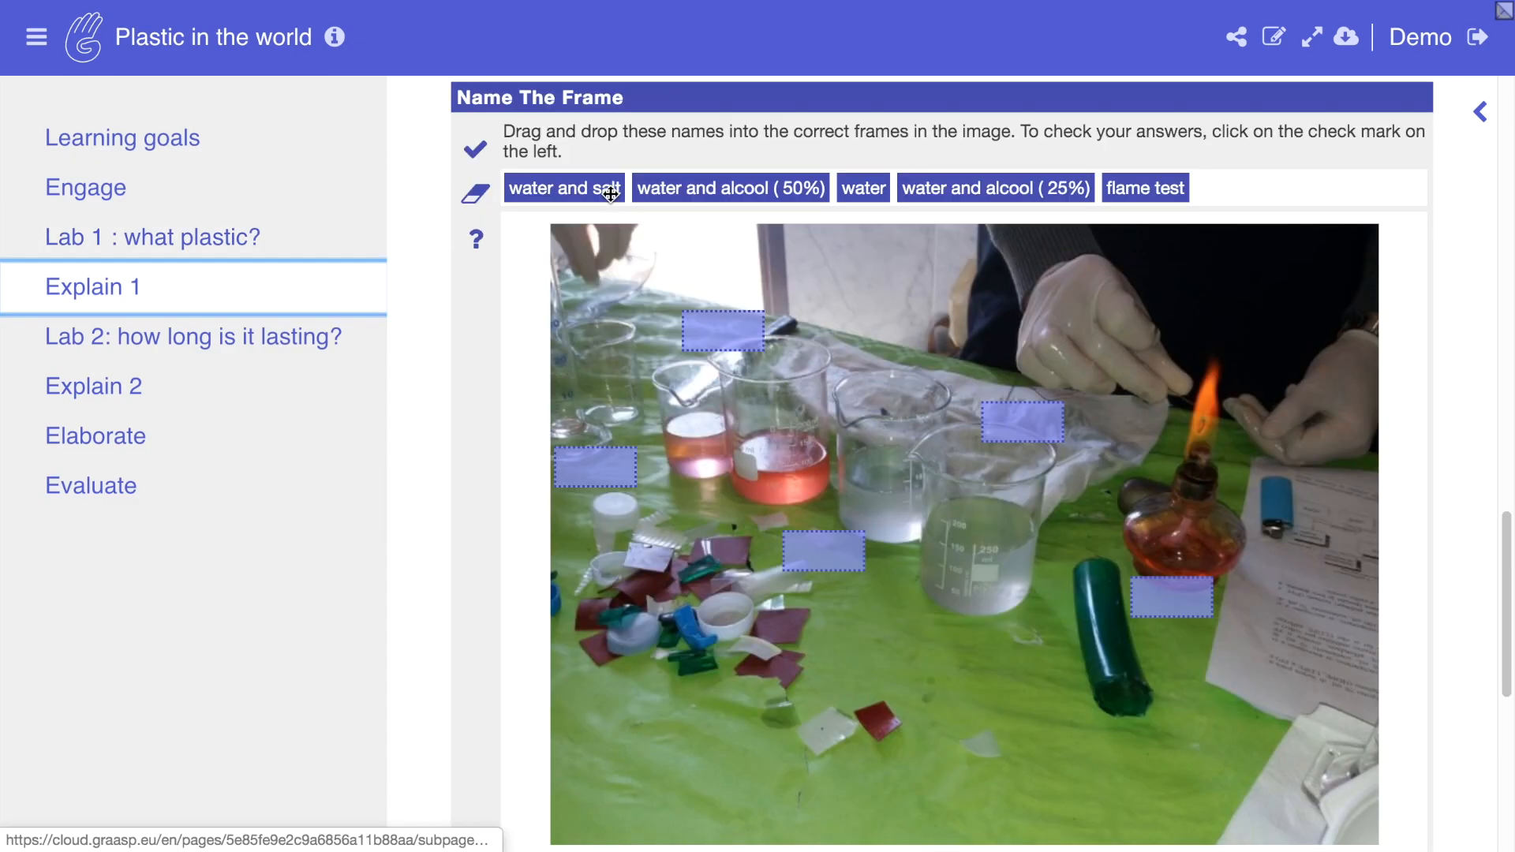
scroll(down, 3)
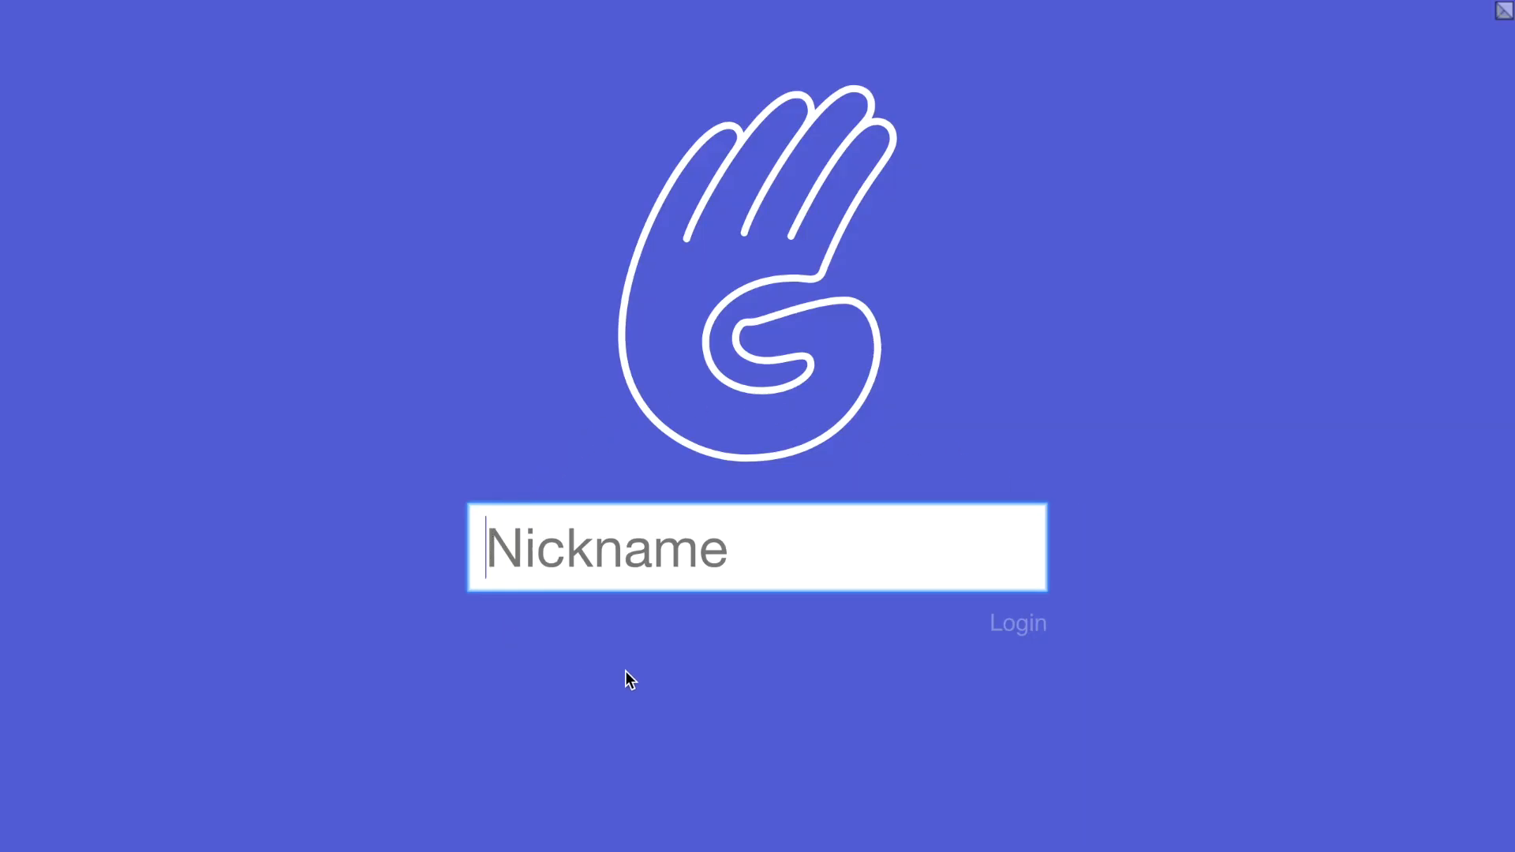
mouse_move(224, 77)
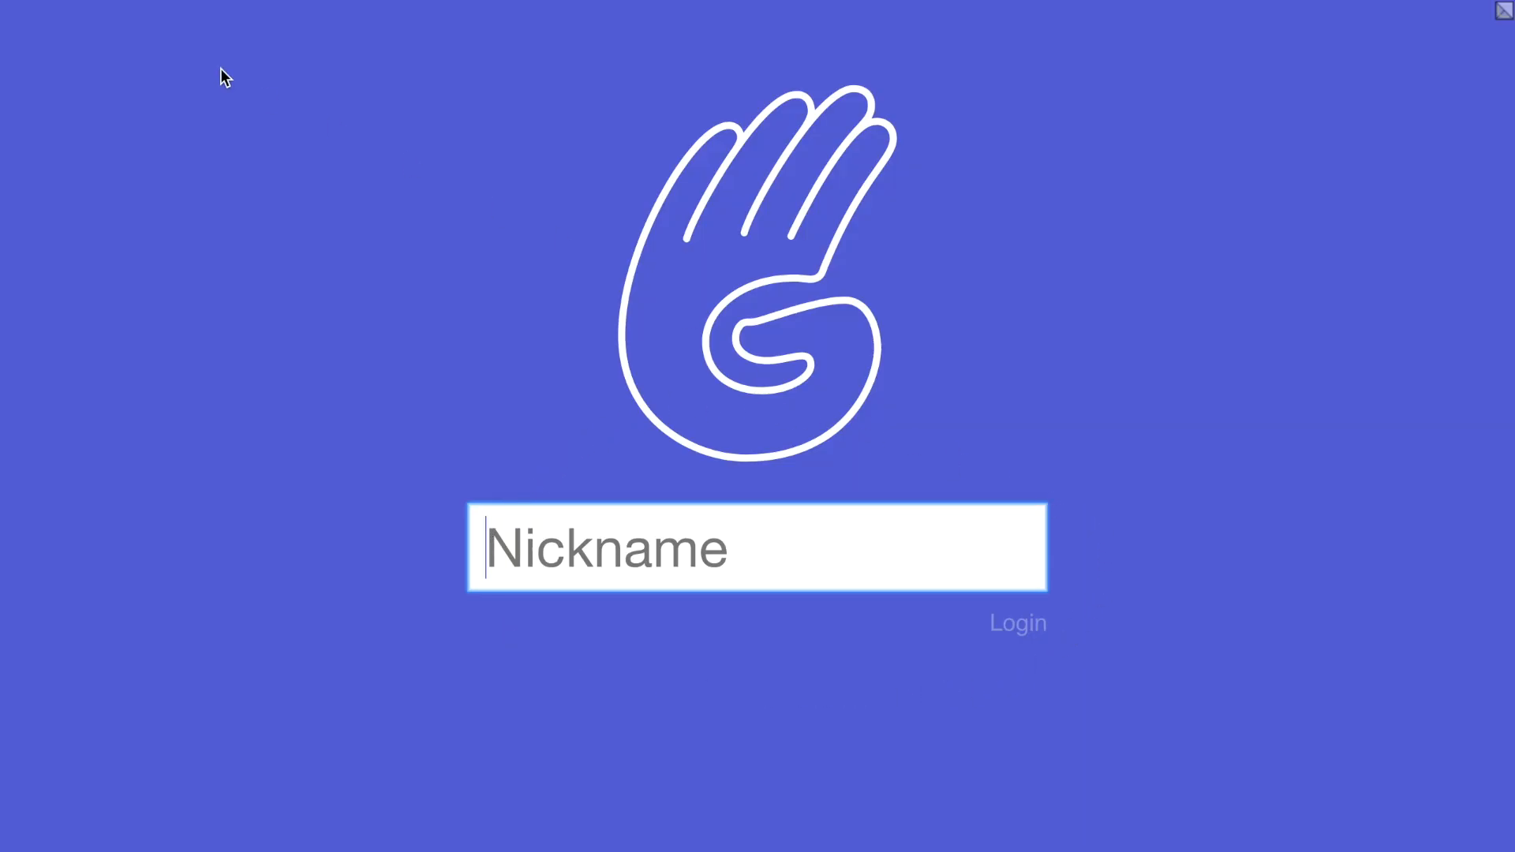